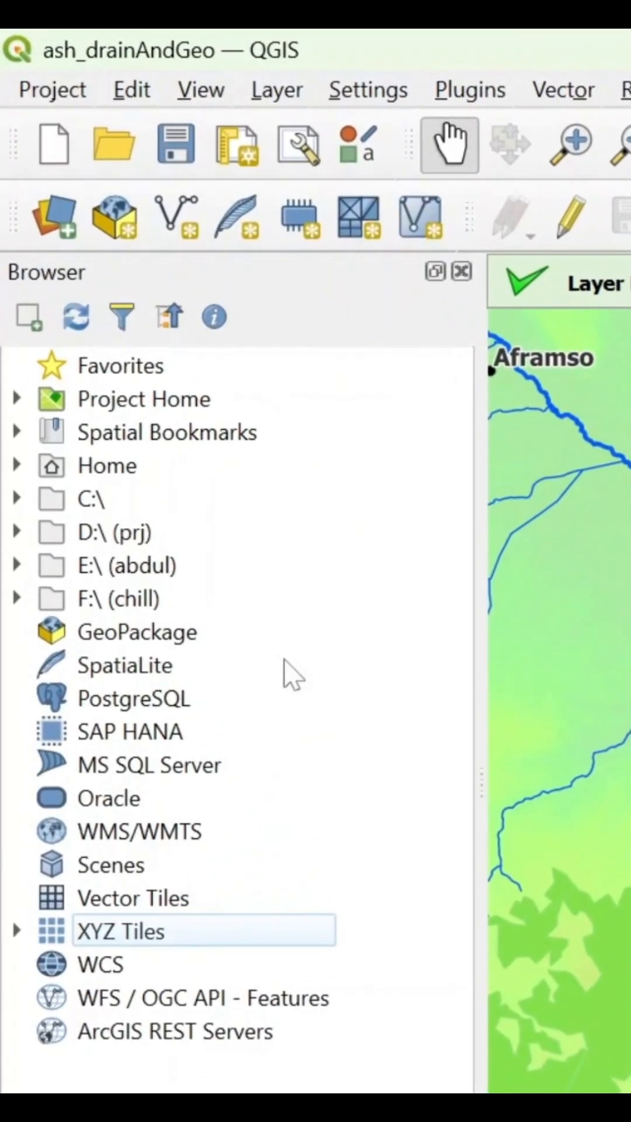
mouse_move(175, 580)
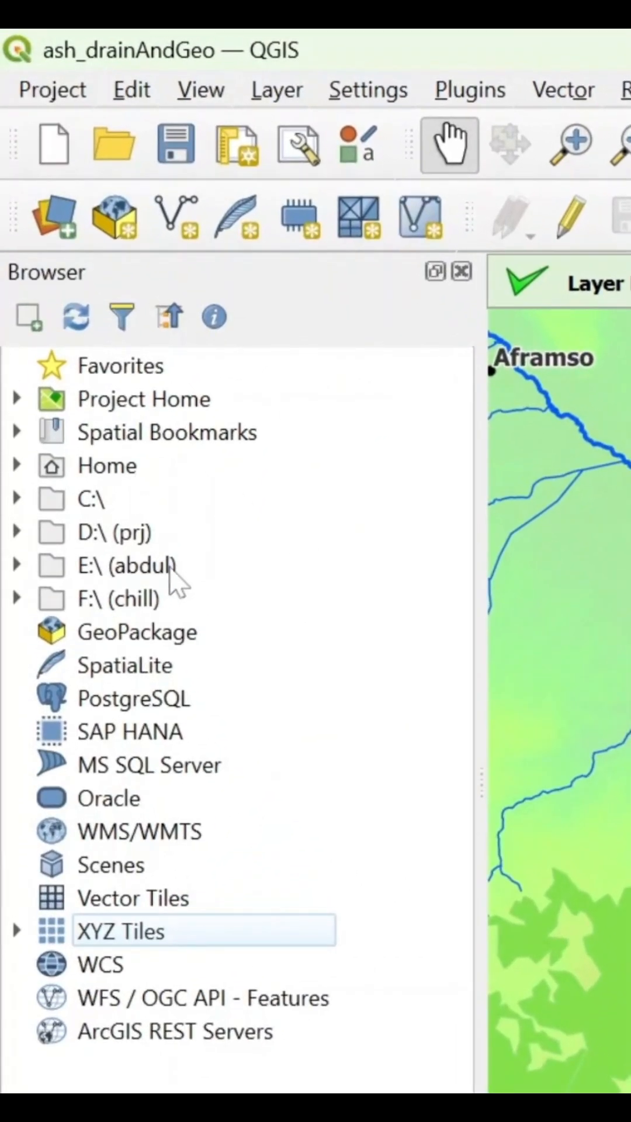
mouse_move(143, 755)
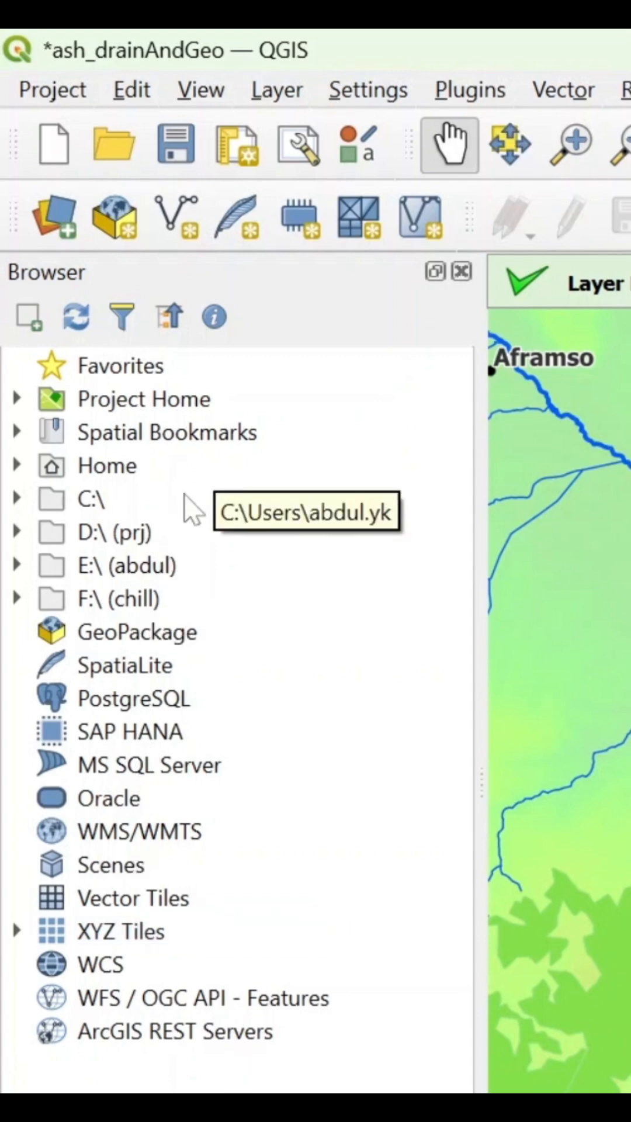
mouse_move(29, 565)
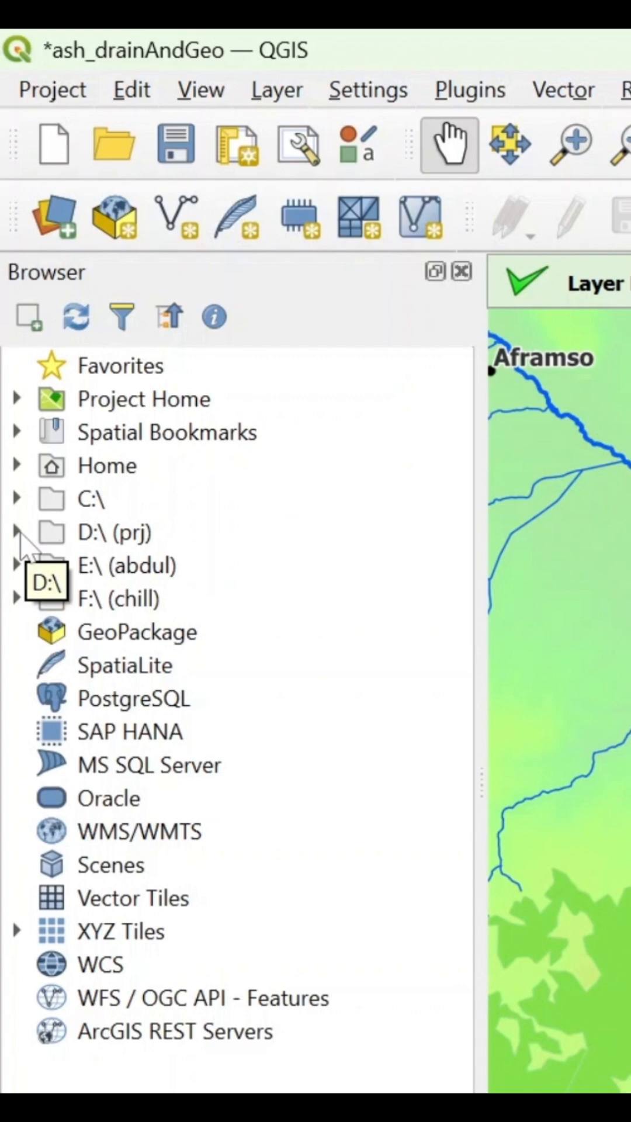
Expand D:\ (prj) down to data > world to list its GeoPackages and boundaries layer
left_click(16, 531)
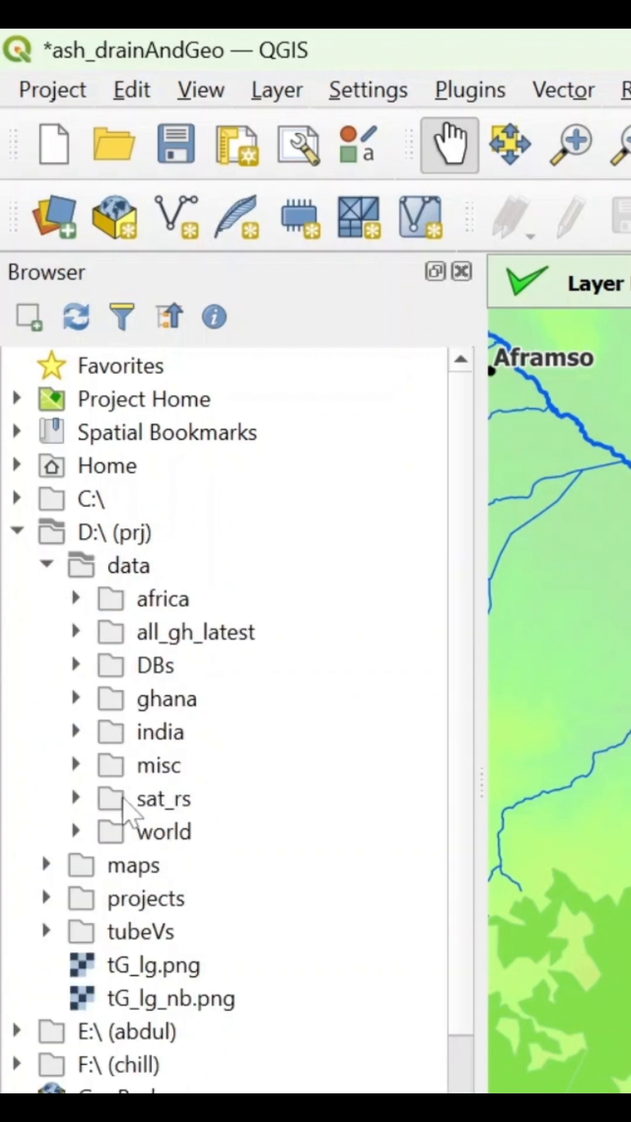
left_click(76, 831)
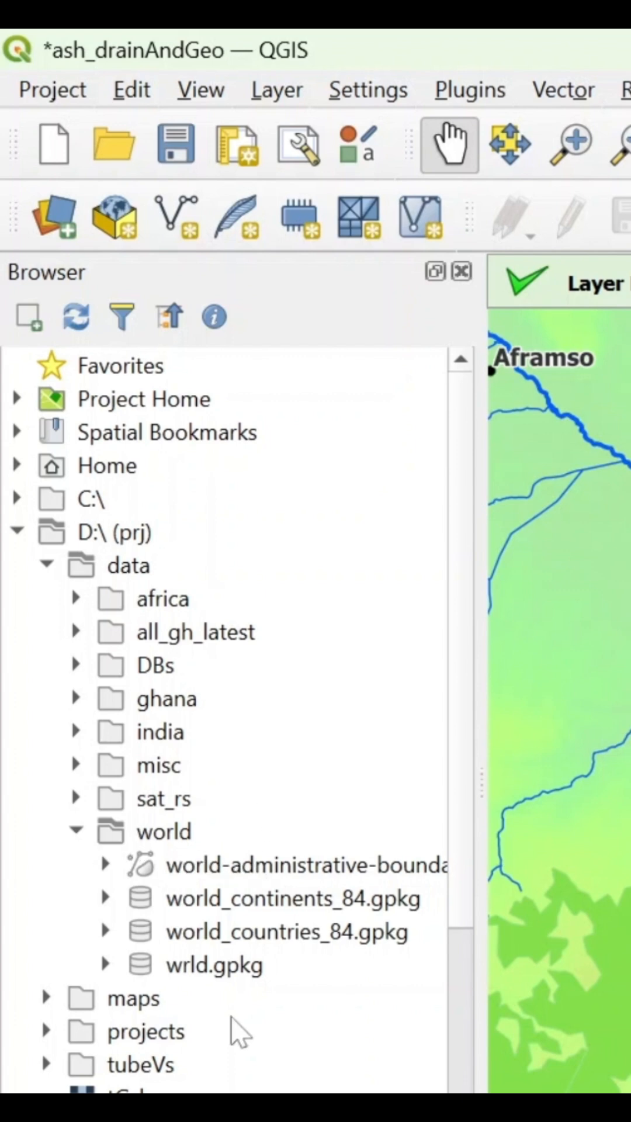
mouse_move(229, 964)
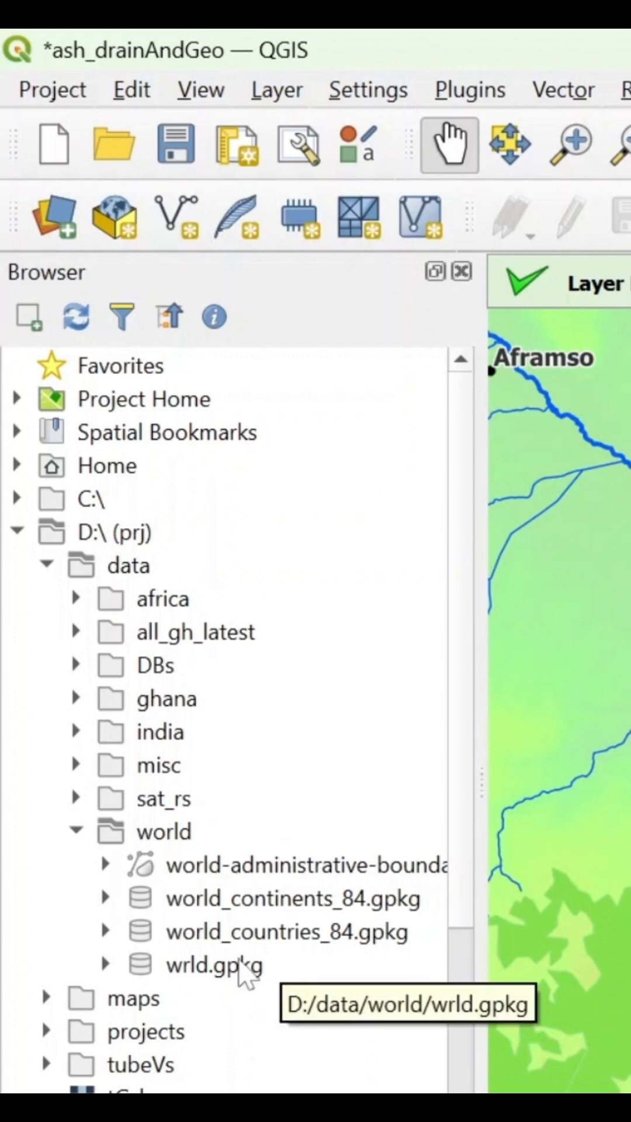
left_click(293, 697)
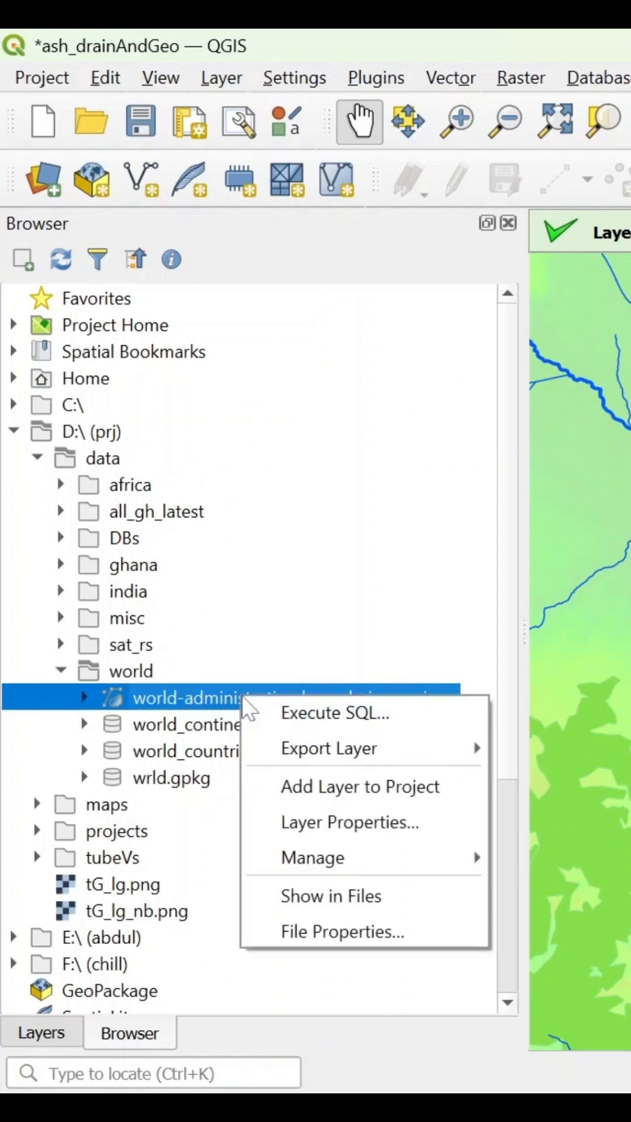
mouse_move(333, 713)
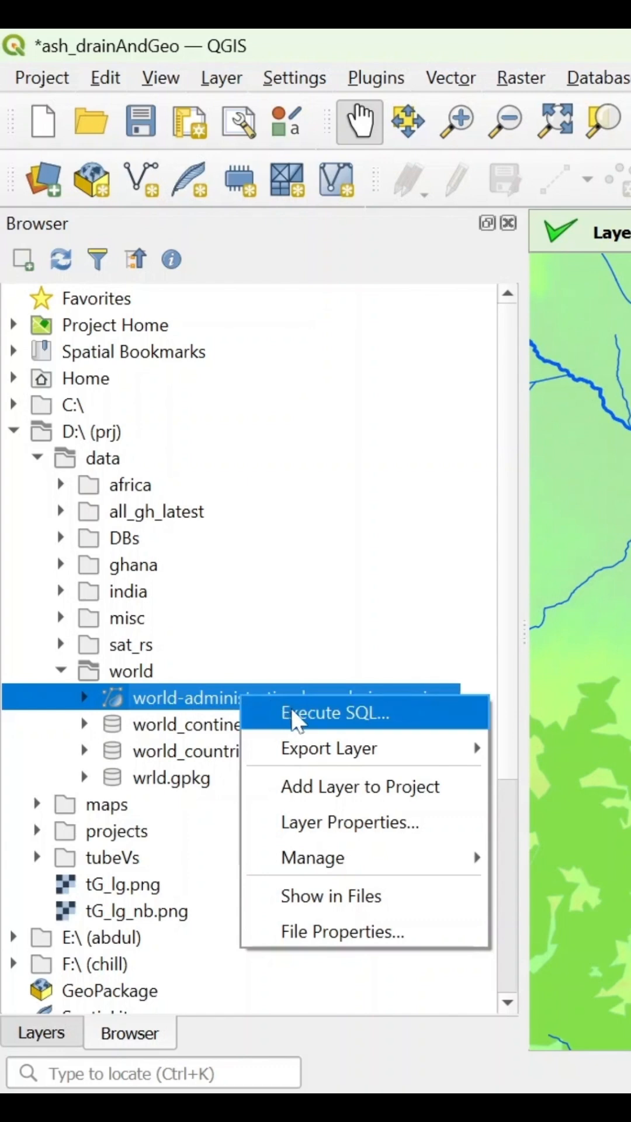
mouse_move(329, 748)
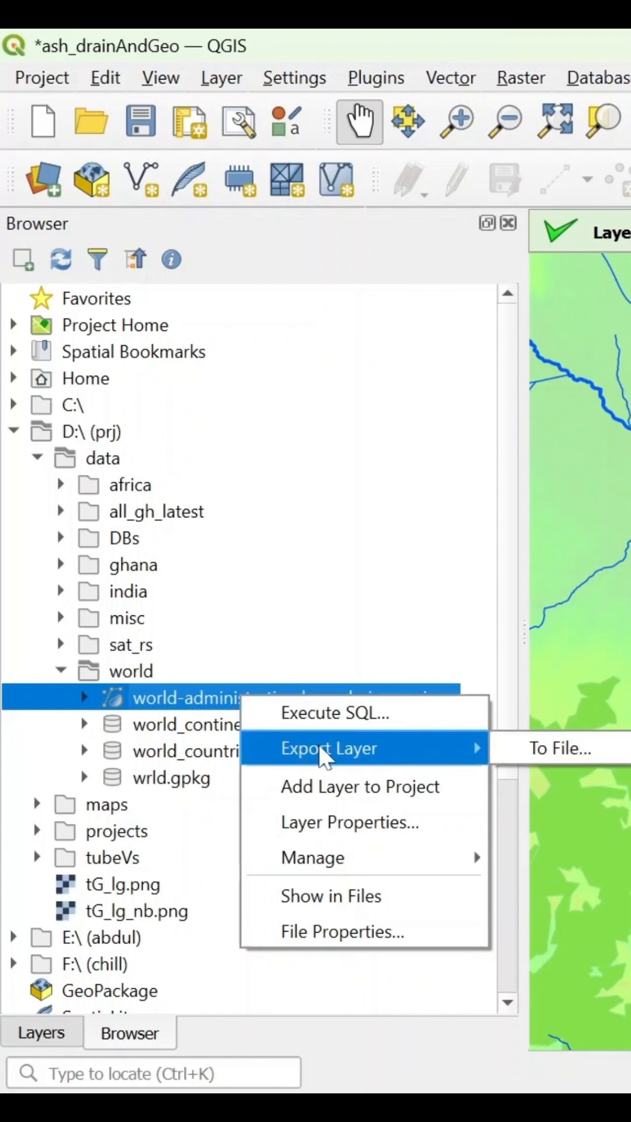
Show the Export Layer options for the world administrative boundaries layer
left_click(562, 748)
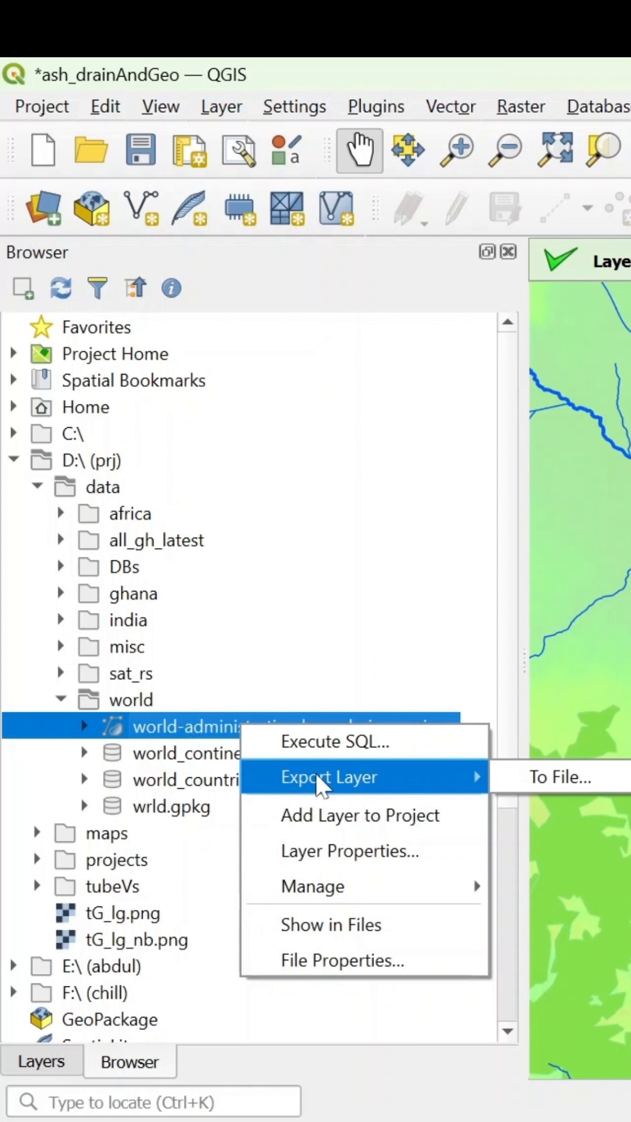
mouse_move(358, 851)
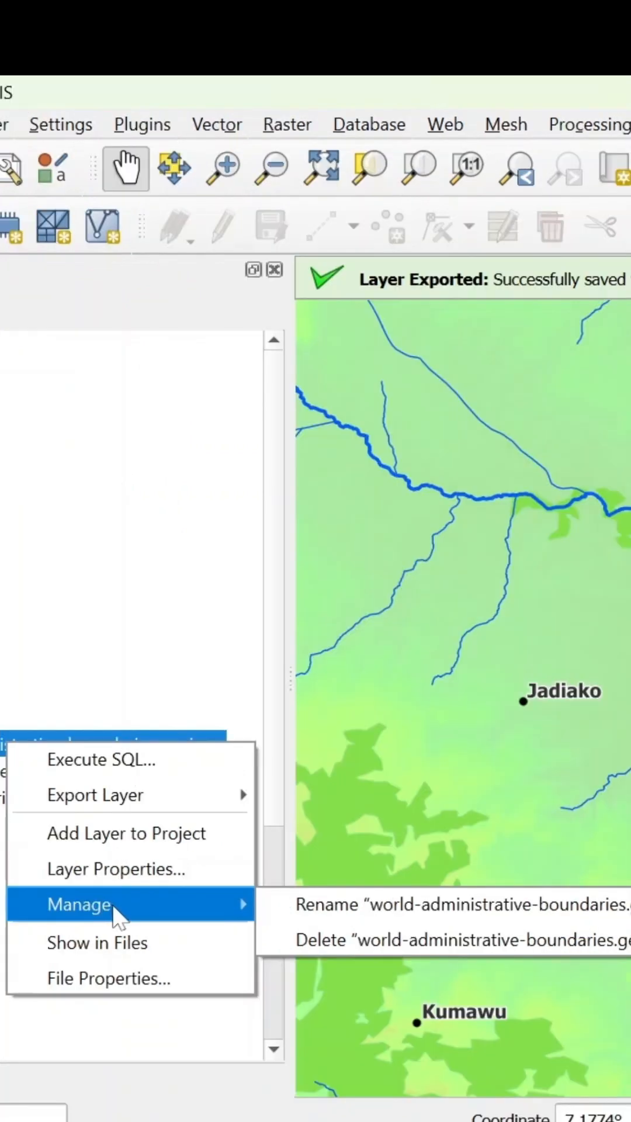
mouse_move(97, 942)
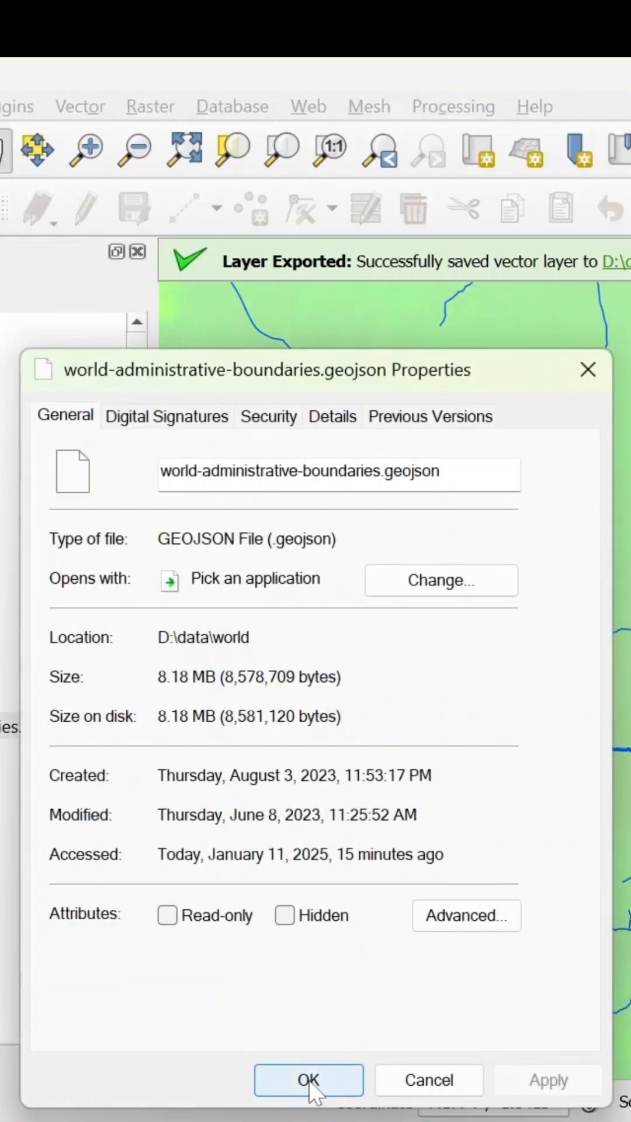
Close the GeoJSON file properties with OK and collapse the expanded Browser folders
left_click(307, 1080)
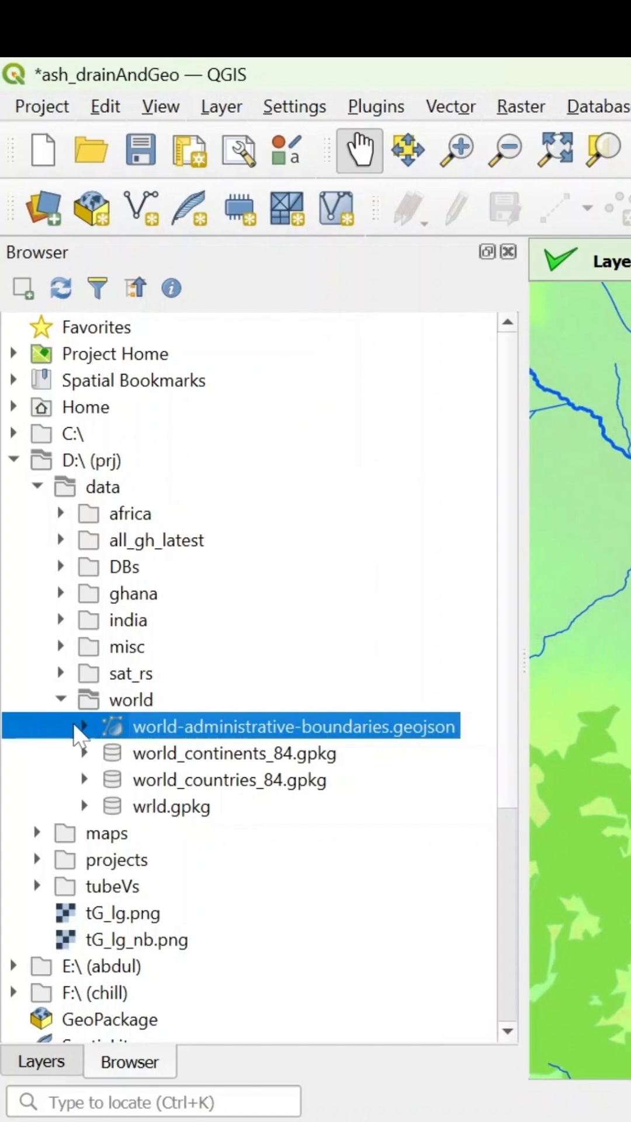
mouse_move(193, 754)
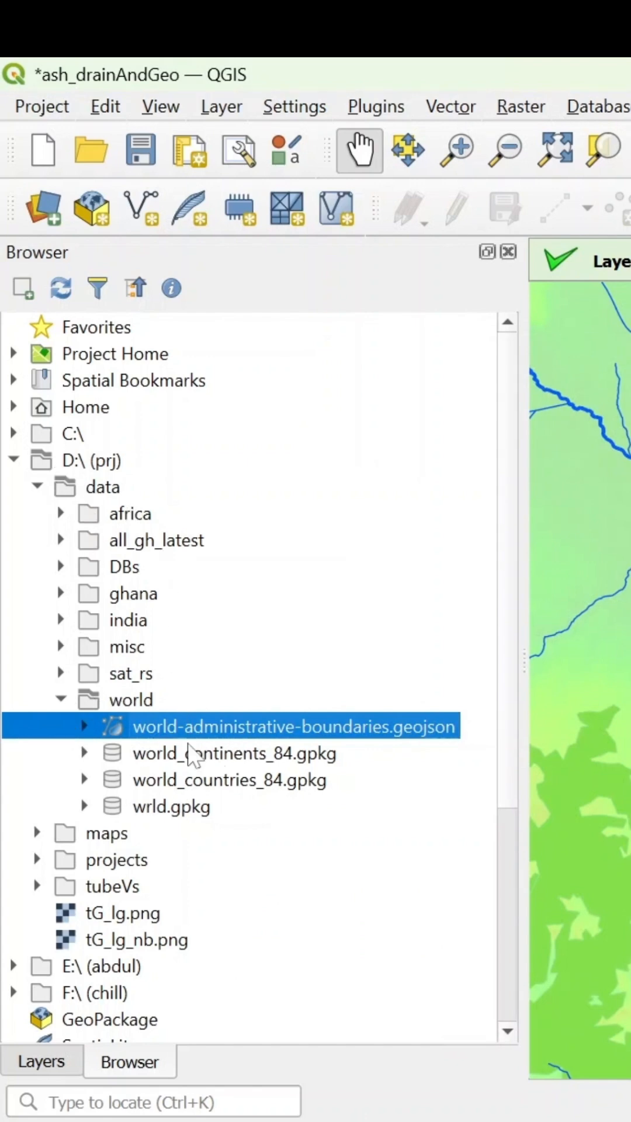
left_click(61, 567)
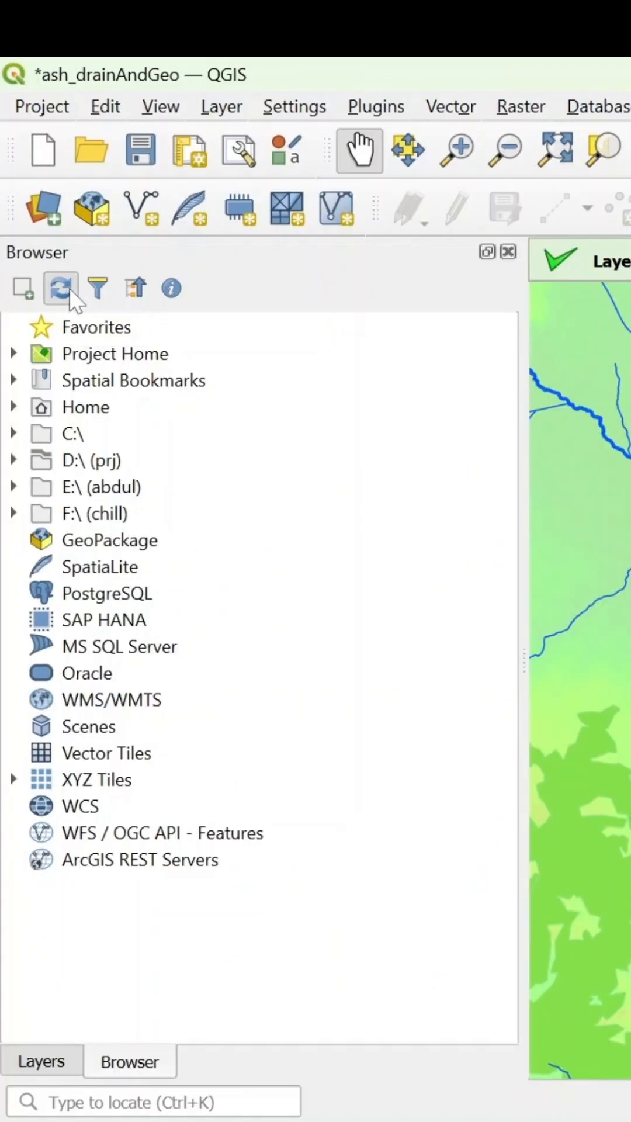
left_click(60, 288)
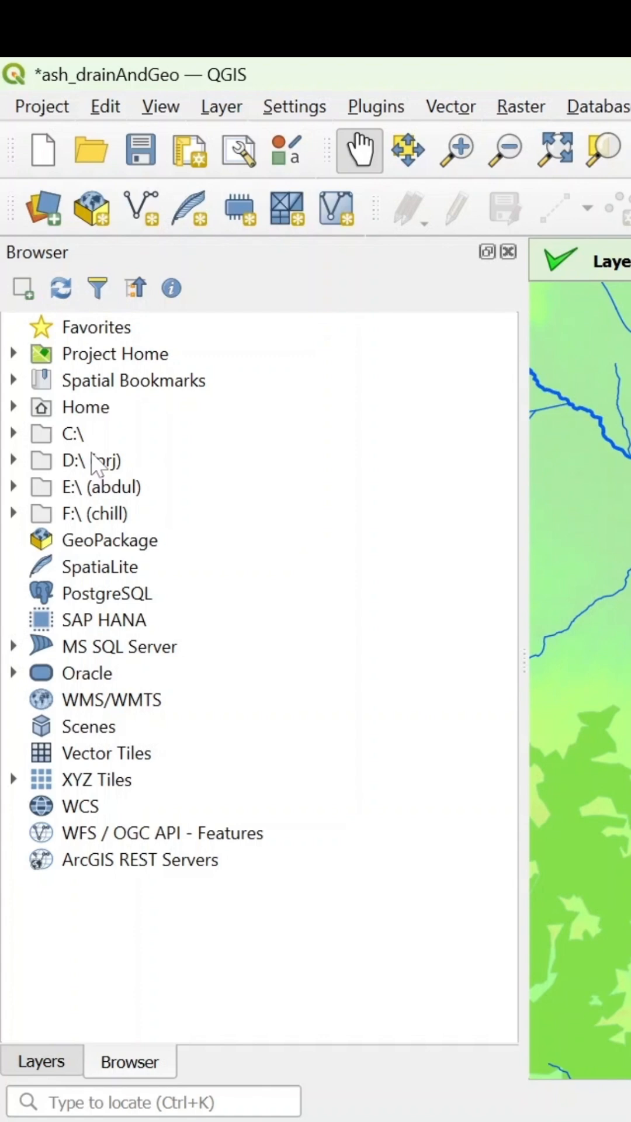
mouse_move(91, 329)
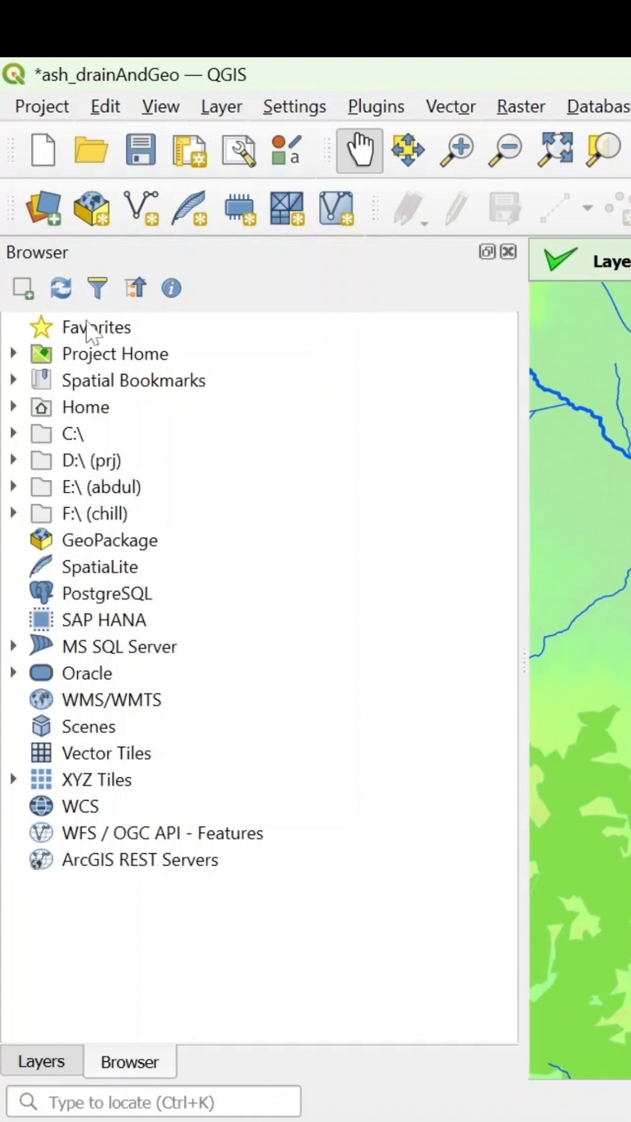
mouse_move(86, 487)
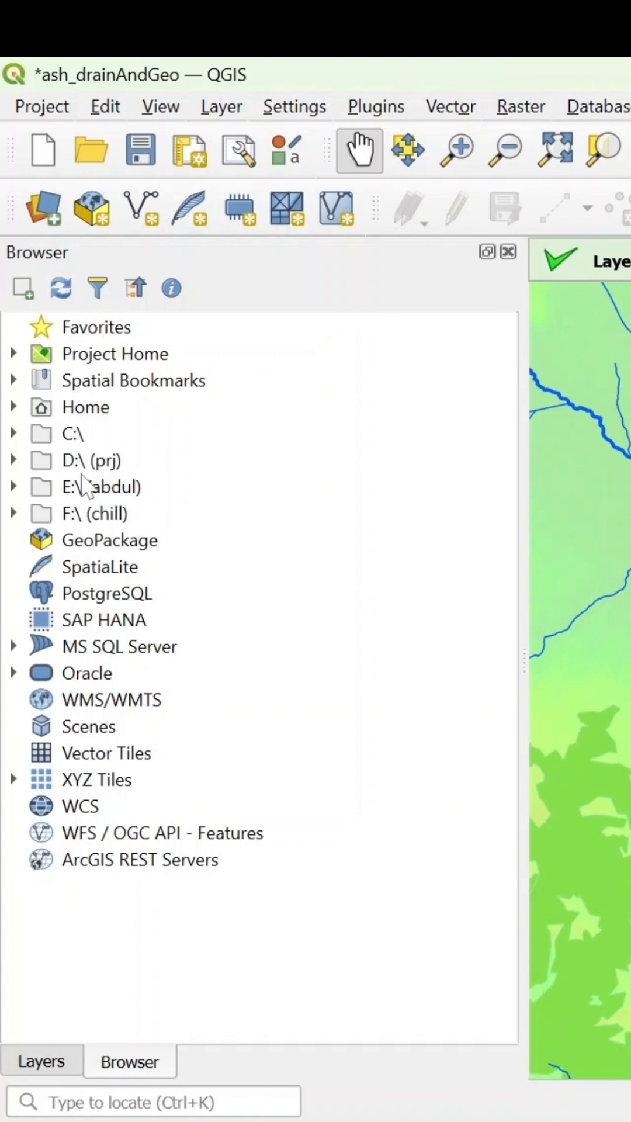
mouse_move(86, 487)
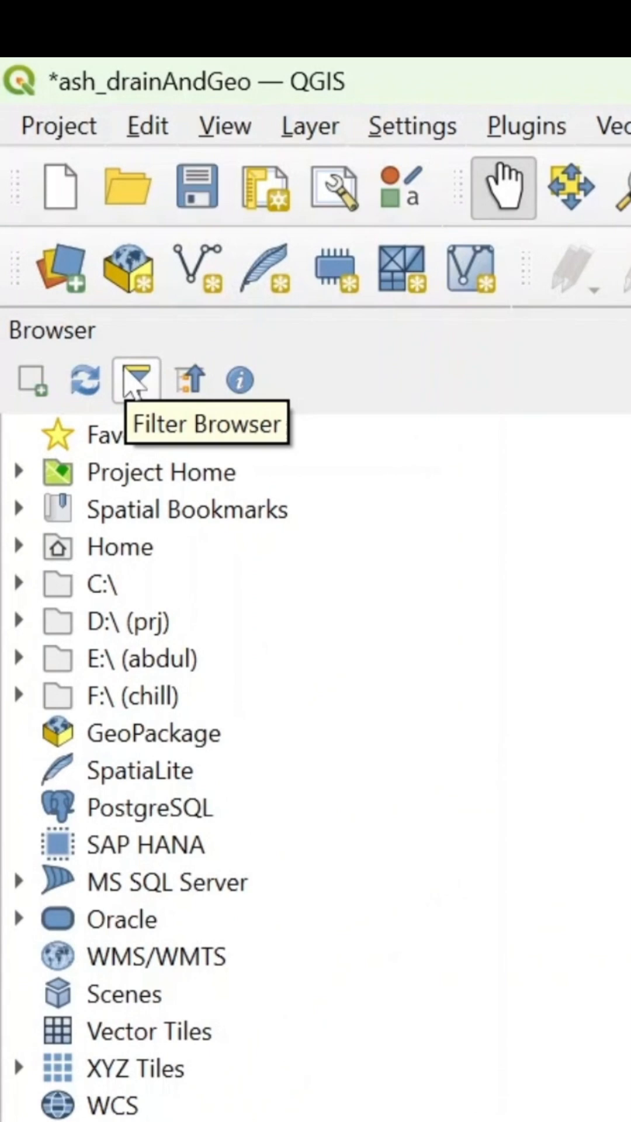
mouse_move(183, 937)
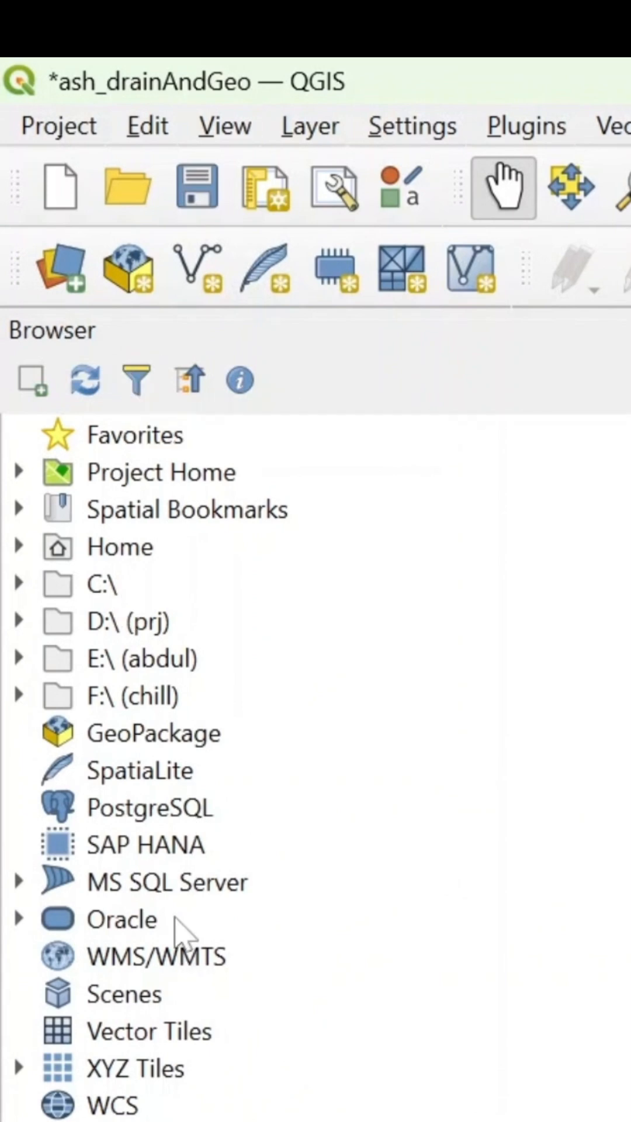
mouse_move(222, 1113)
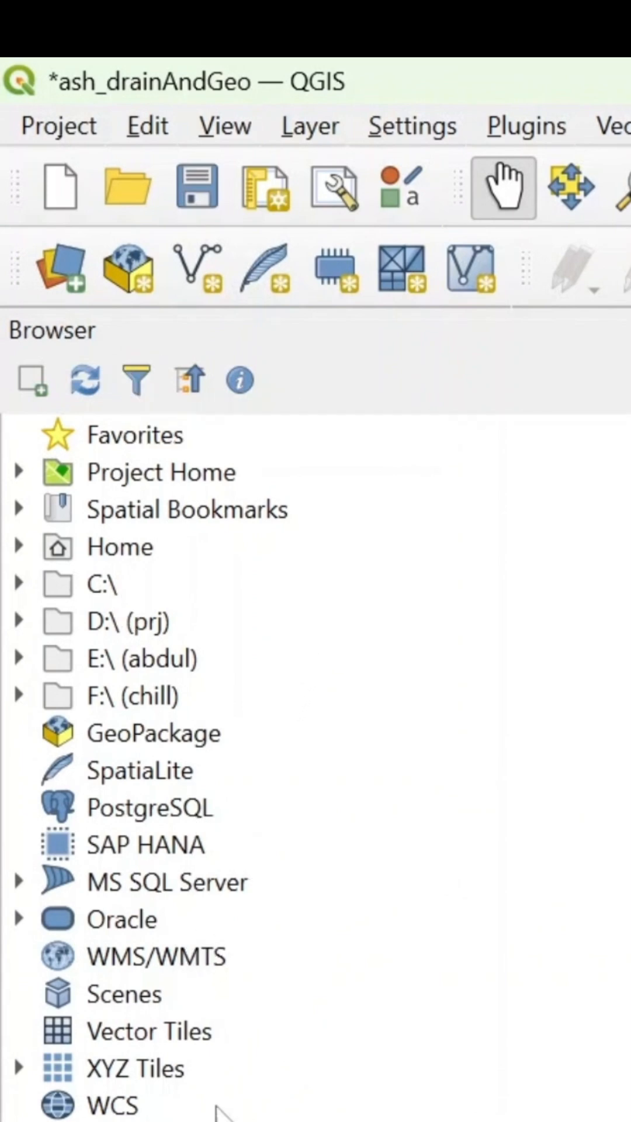
mouse_move(272, 730)
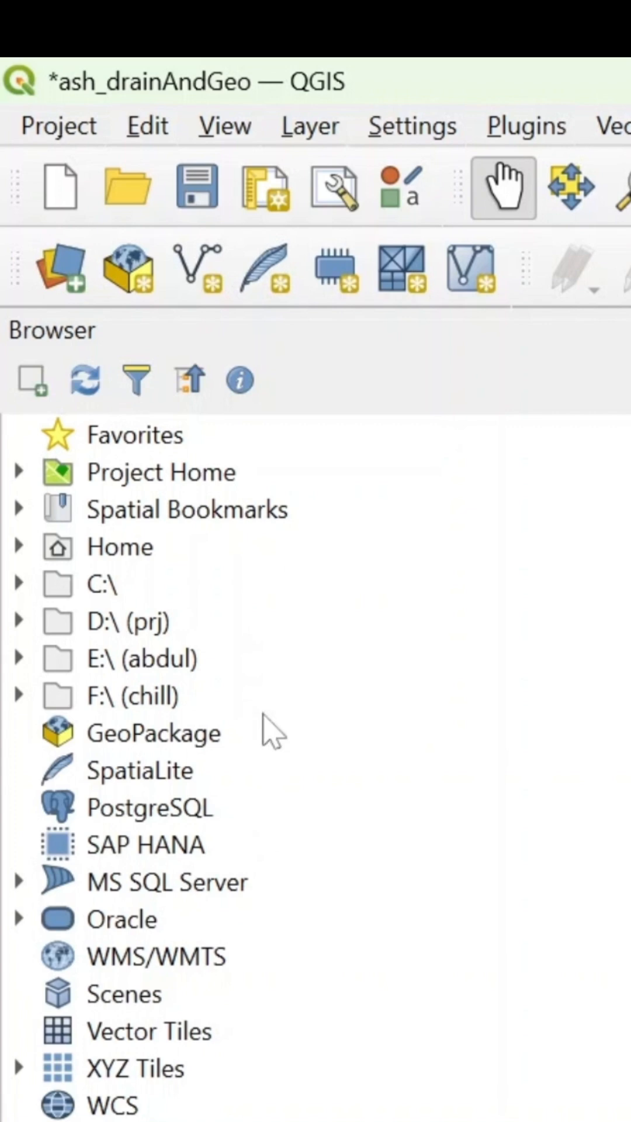
Filter the Browser by 'home', replace it with 'xyz', and expand XYZ Tiles
left_click(134, 379)
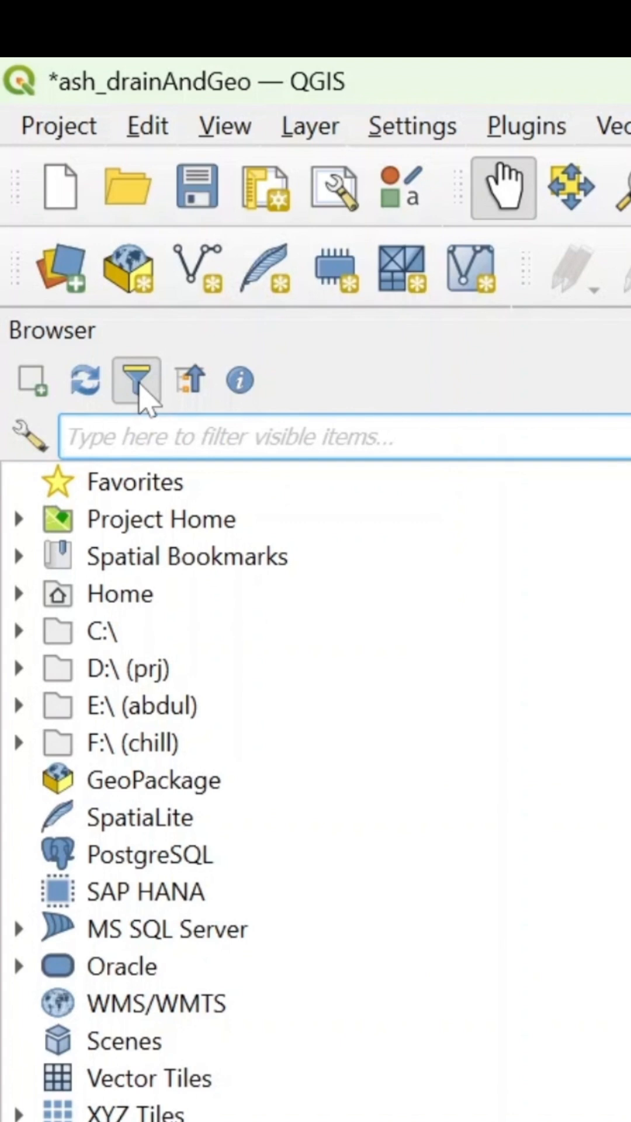
type("home")
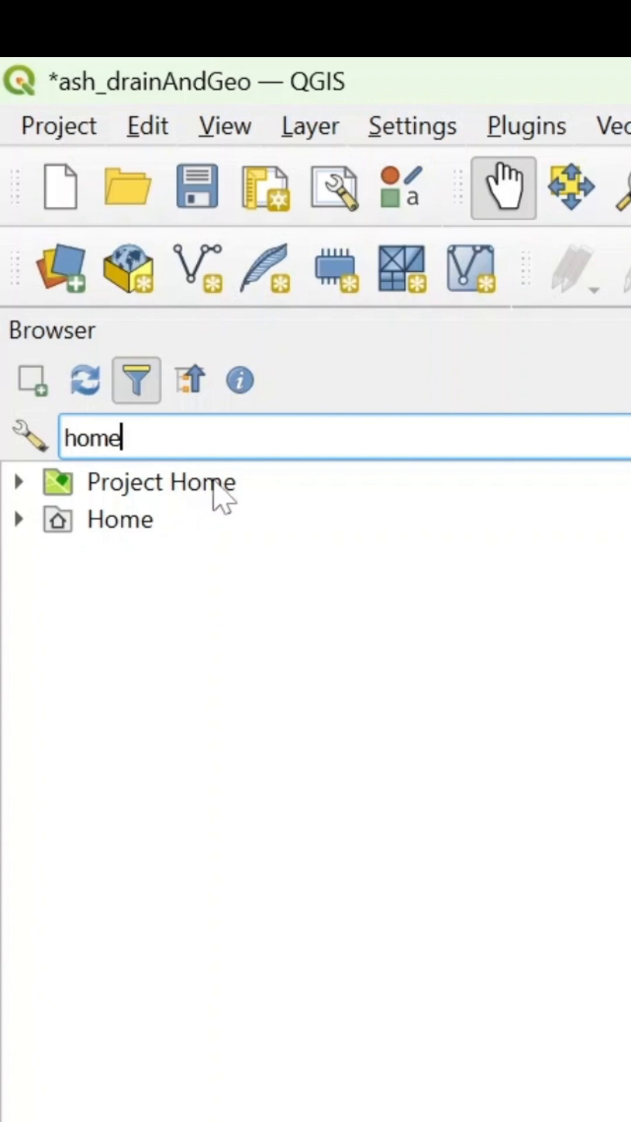
double_click(92, 437)
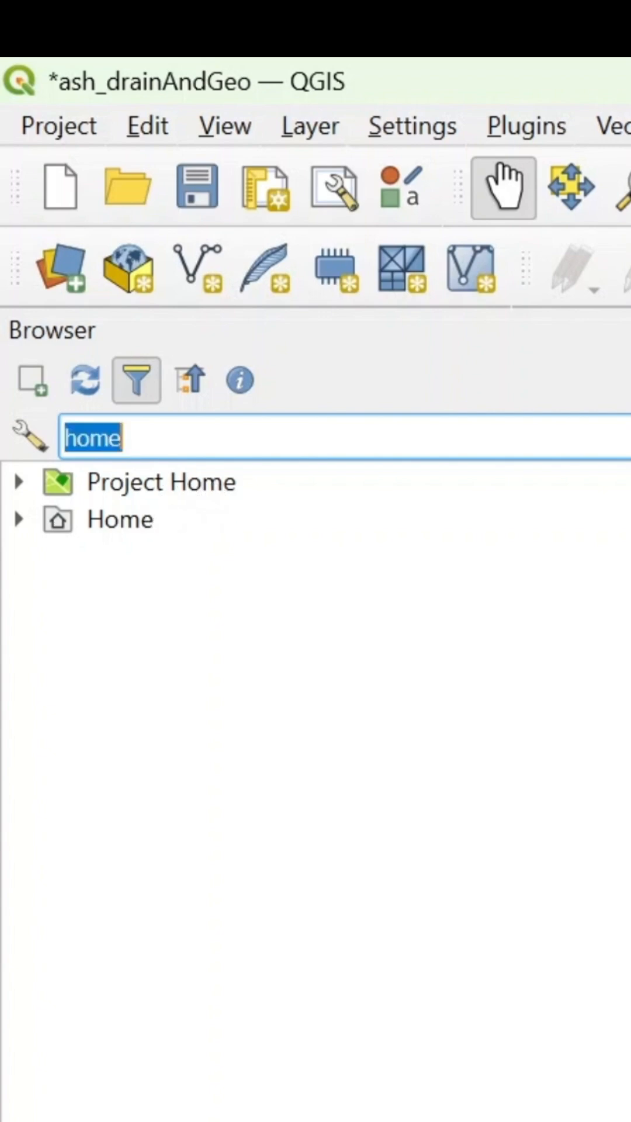
type("xyz")
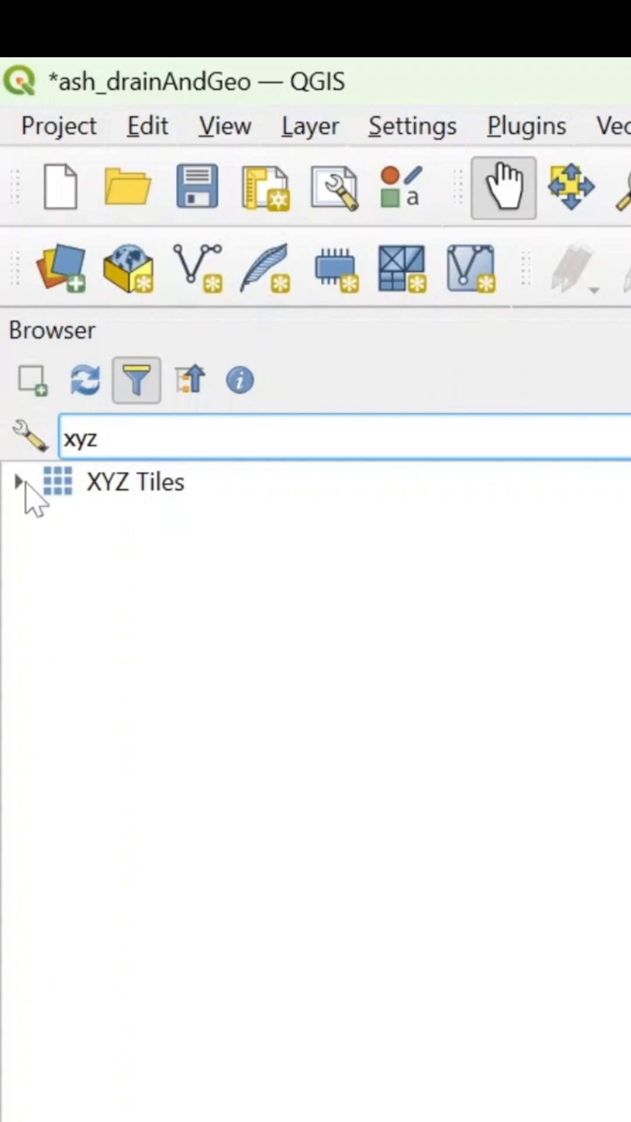
left_click(20, 481)
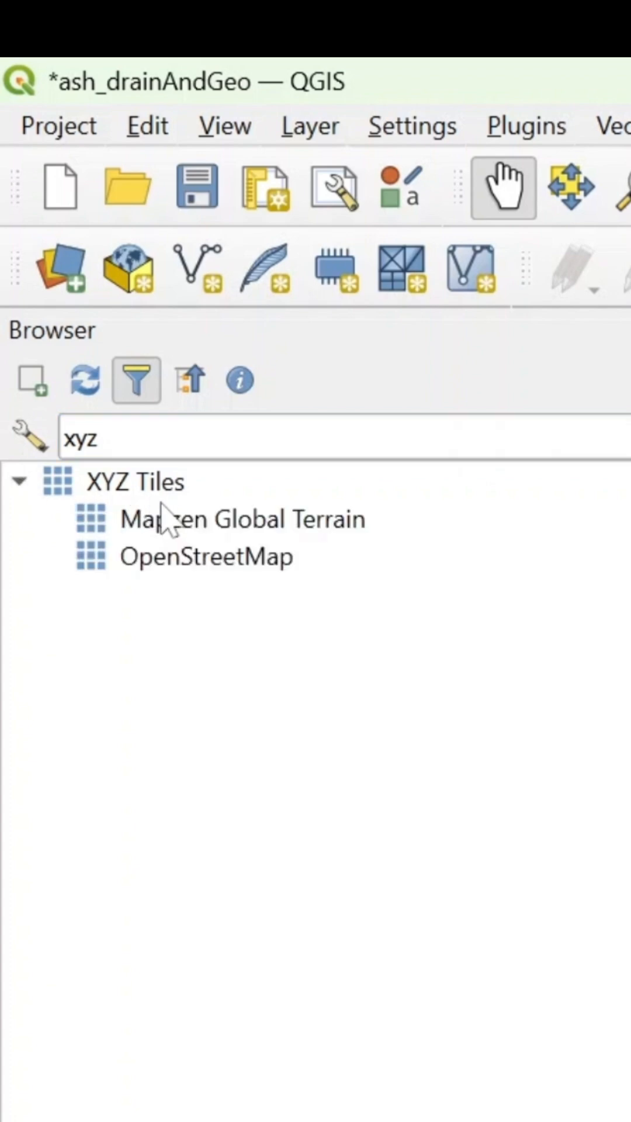
left_click(28, 436)
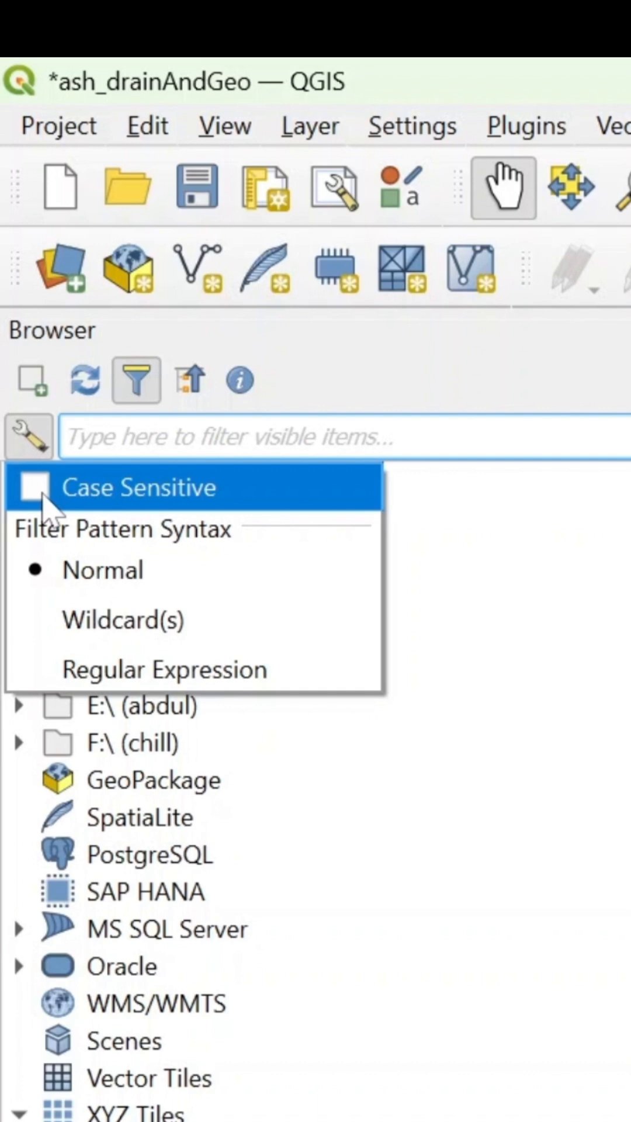
mouse_move(50, 512)
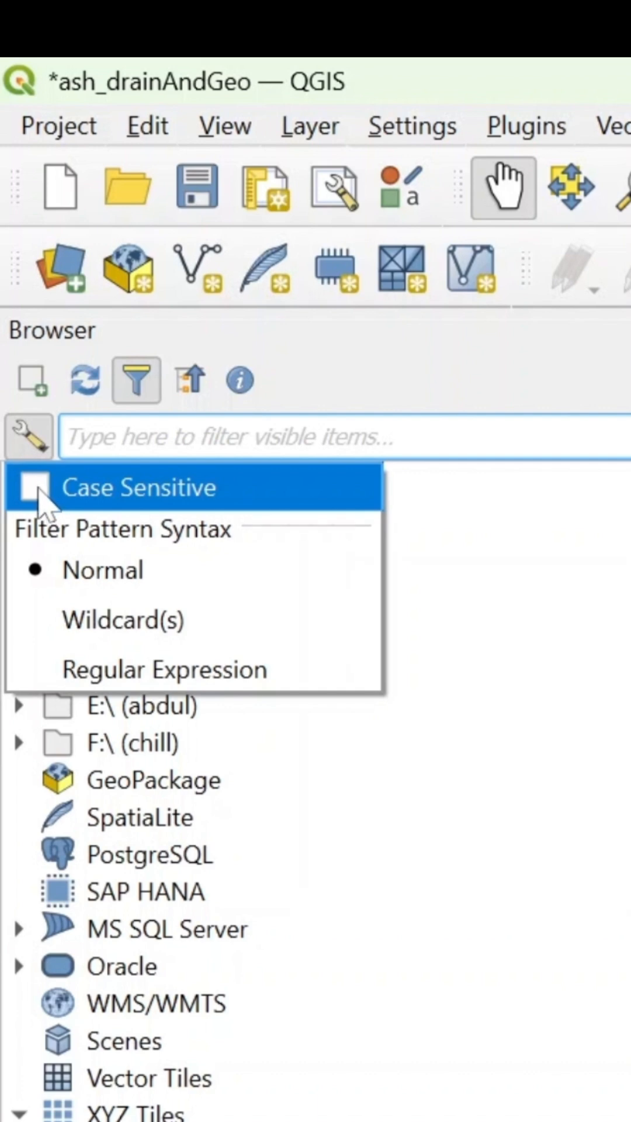
mouse_move(65, 555)
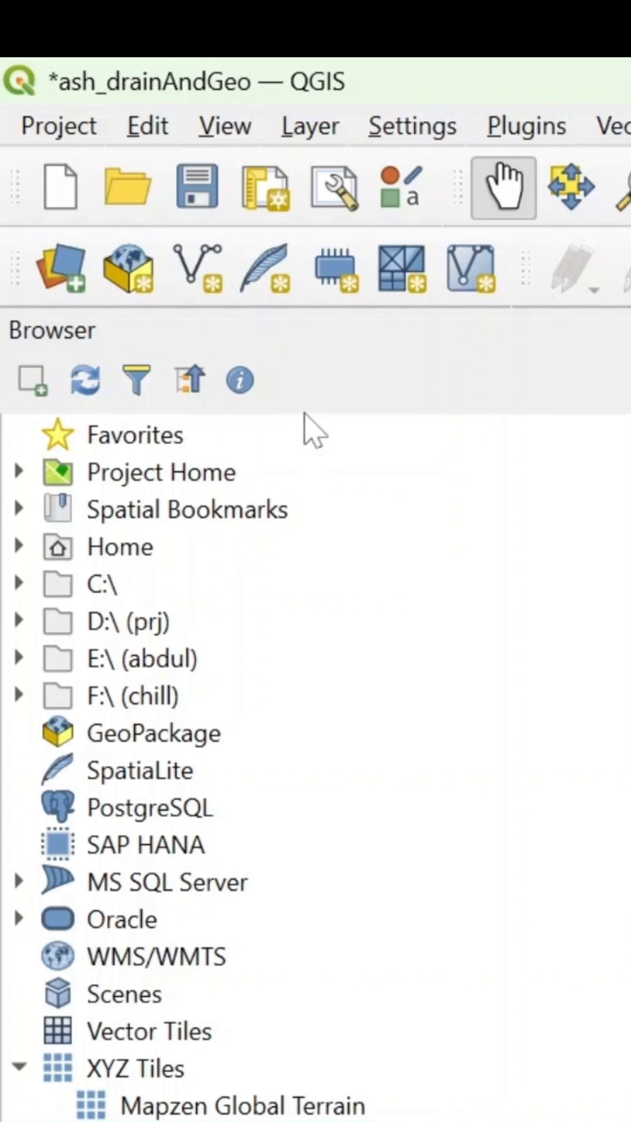
mouse_move(240, 380)
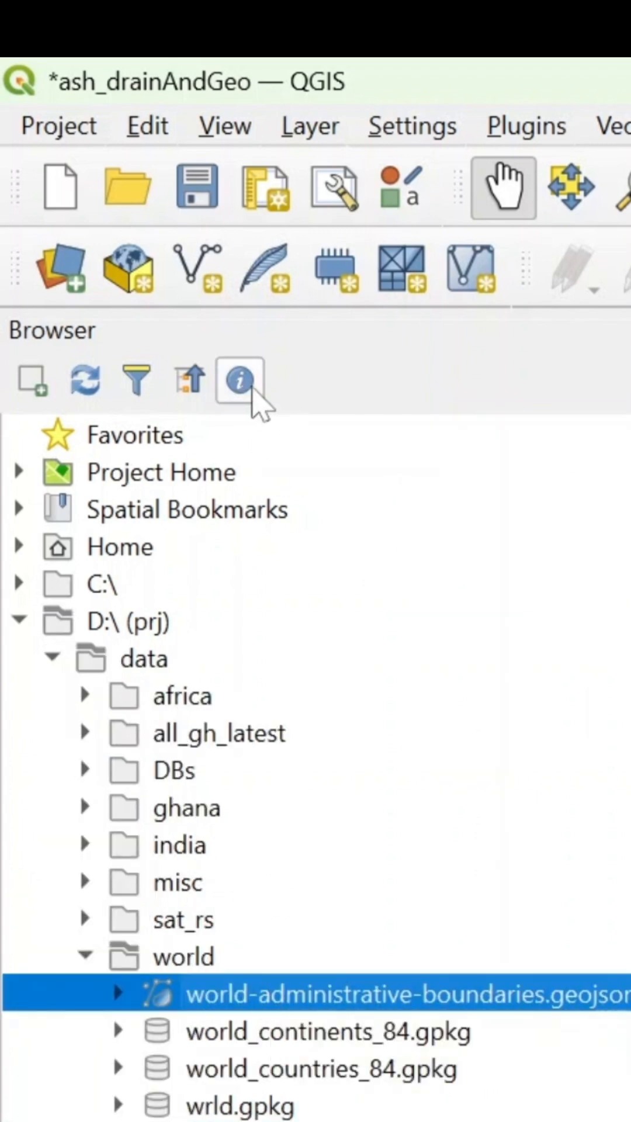
View the boundaries GeoJSON's Metadata, map Preview and Attributes tabs in the properties panel
left_click(239, 380)
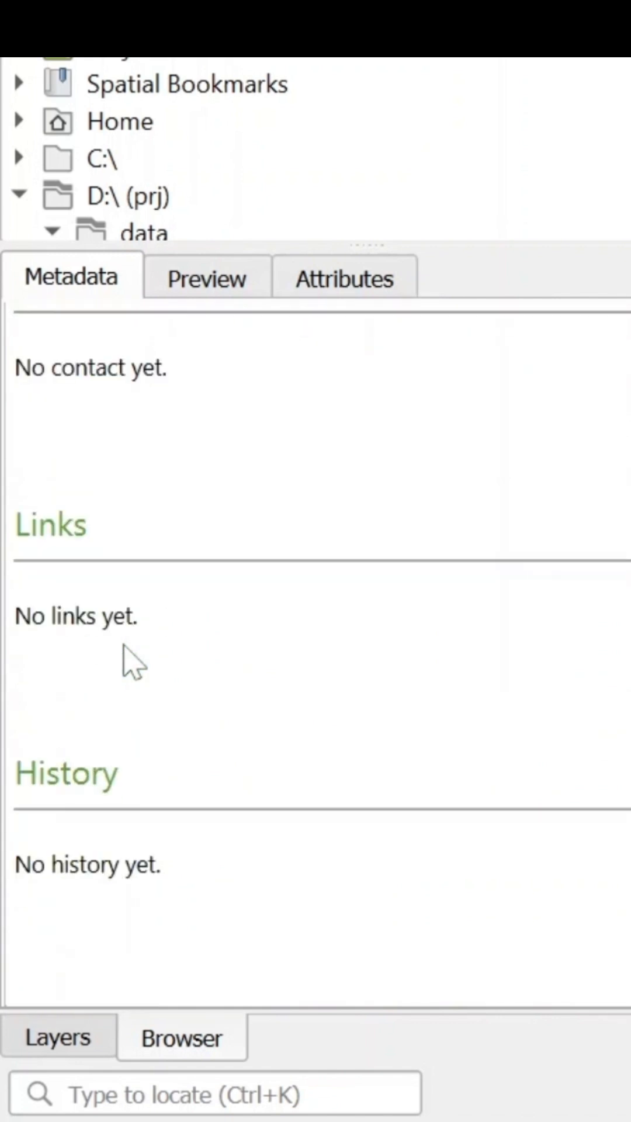
scroll("down", 3)
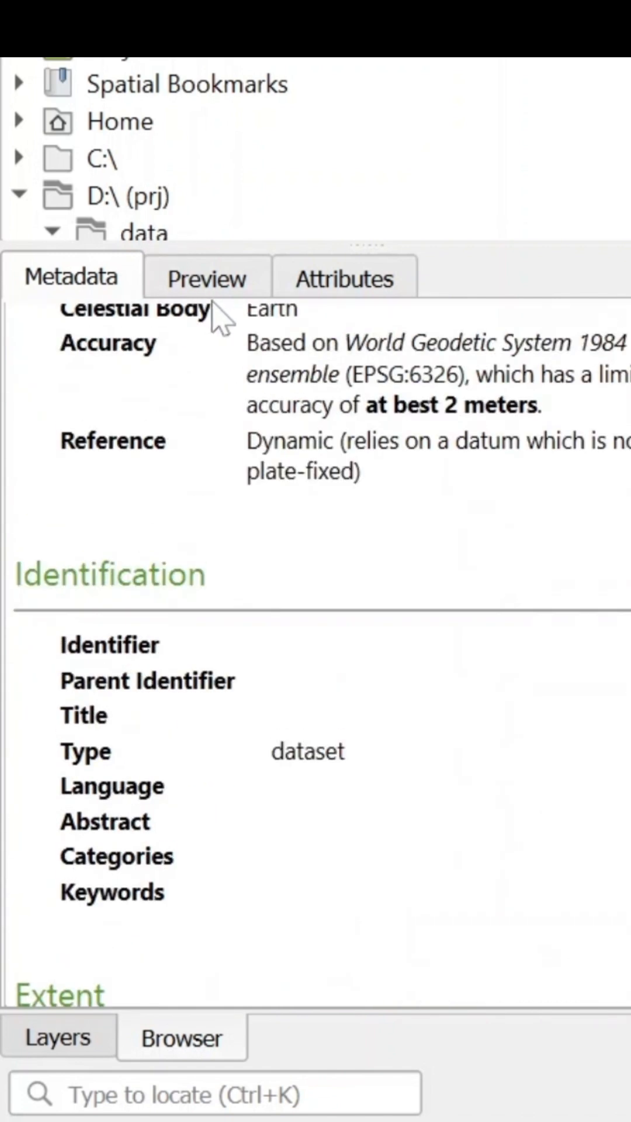
left_click(205, 277)
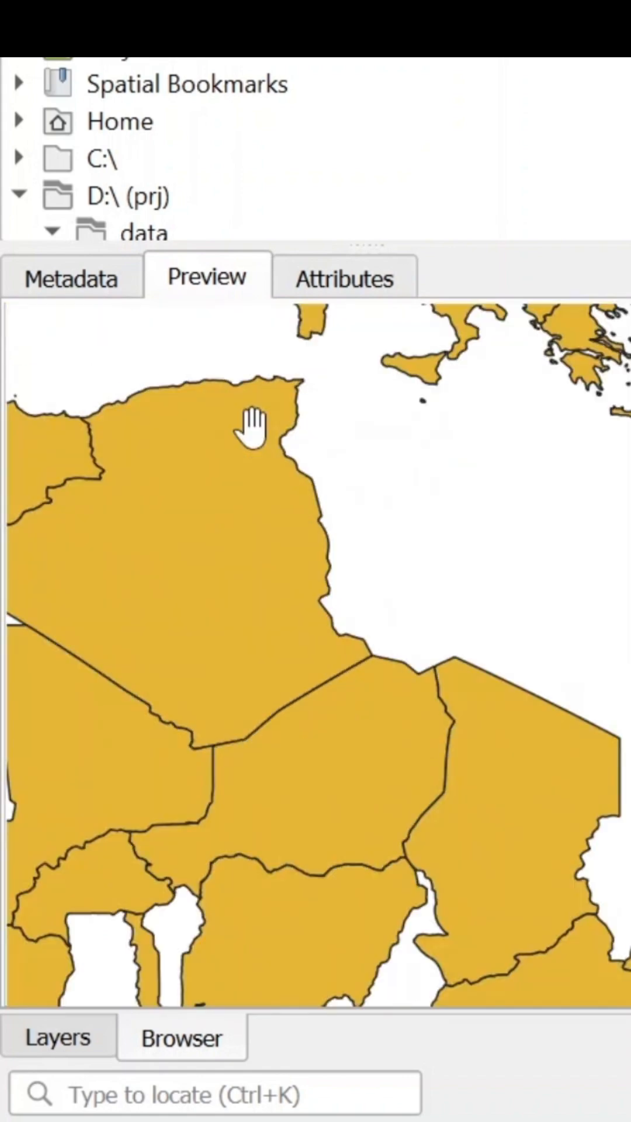
scroll("down", 3)
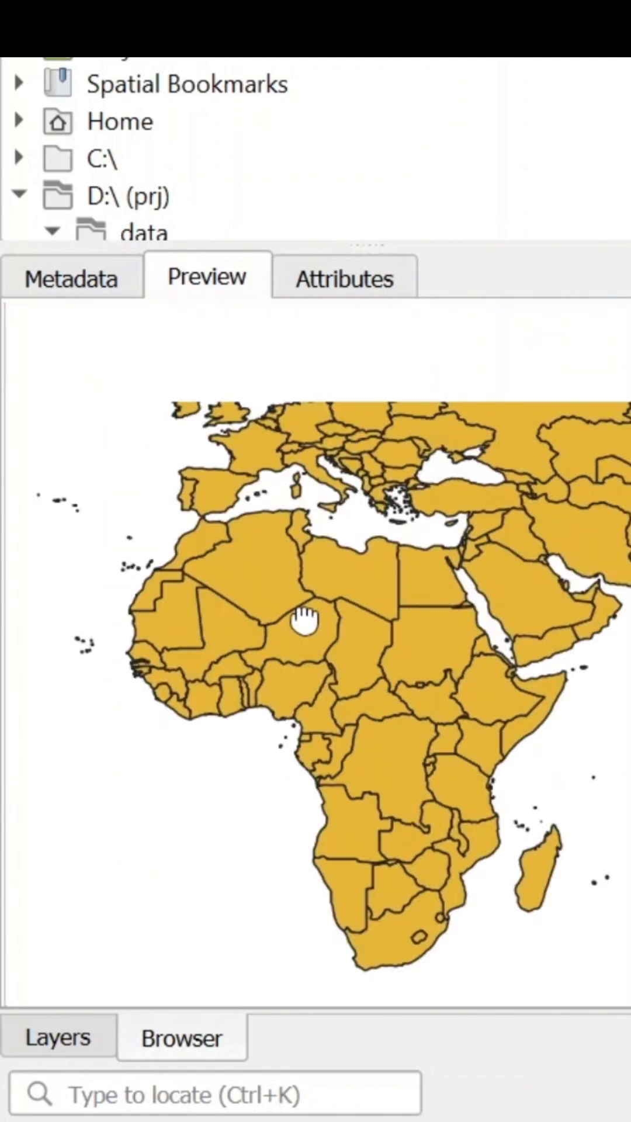
left_click(344, 278)
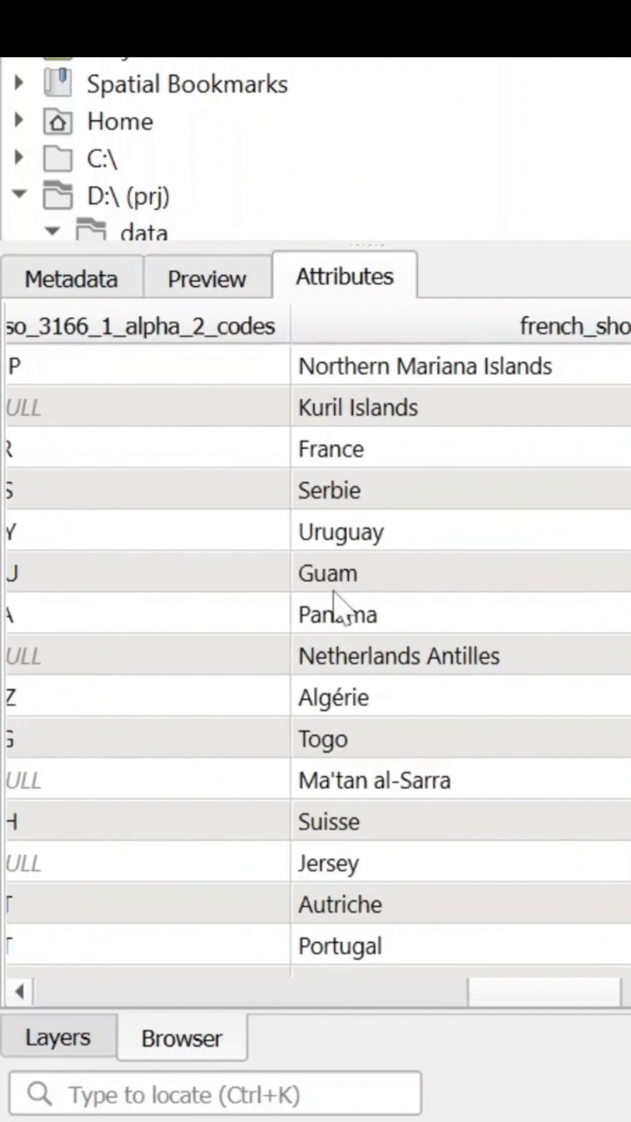
scroll("right", 3)
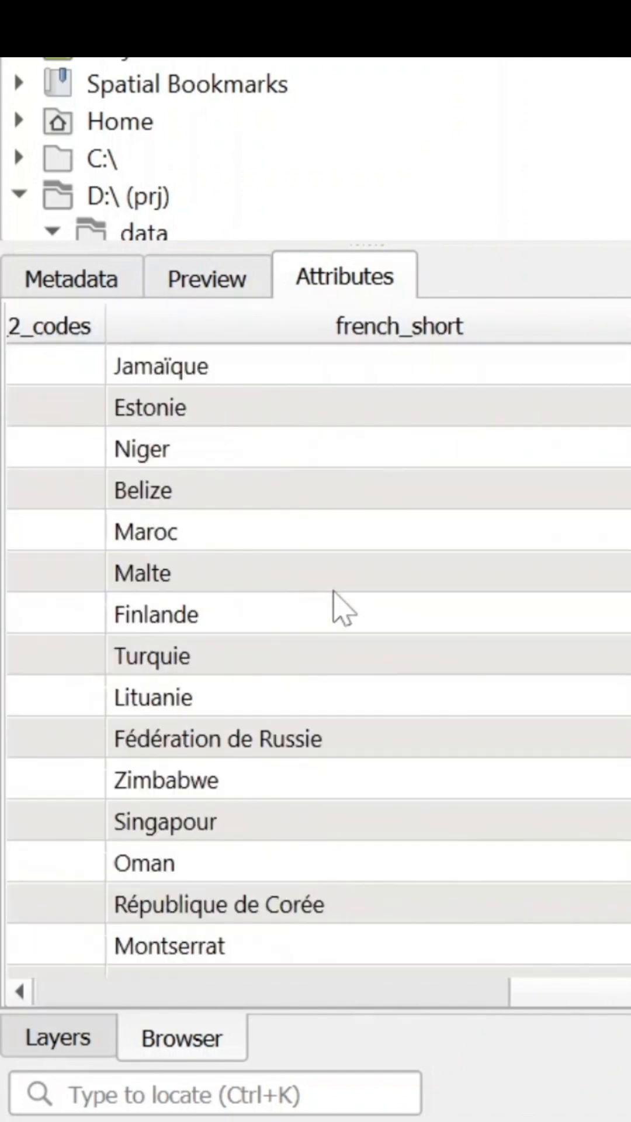